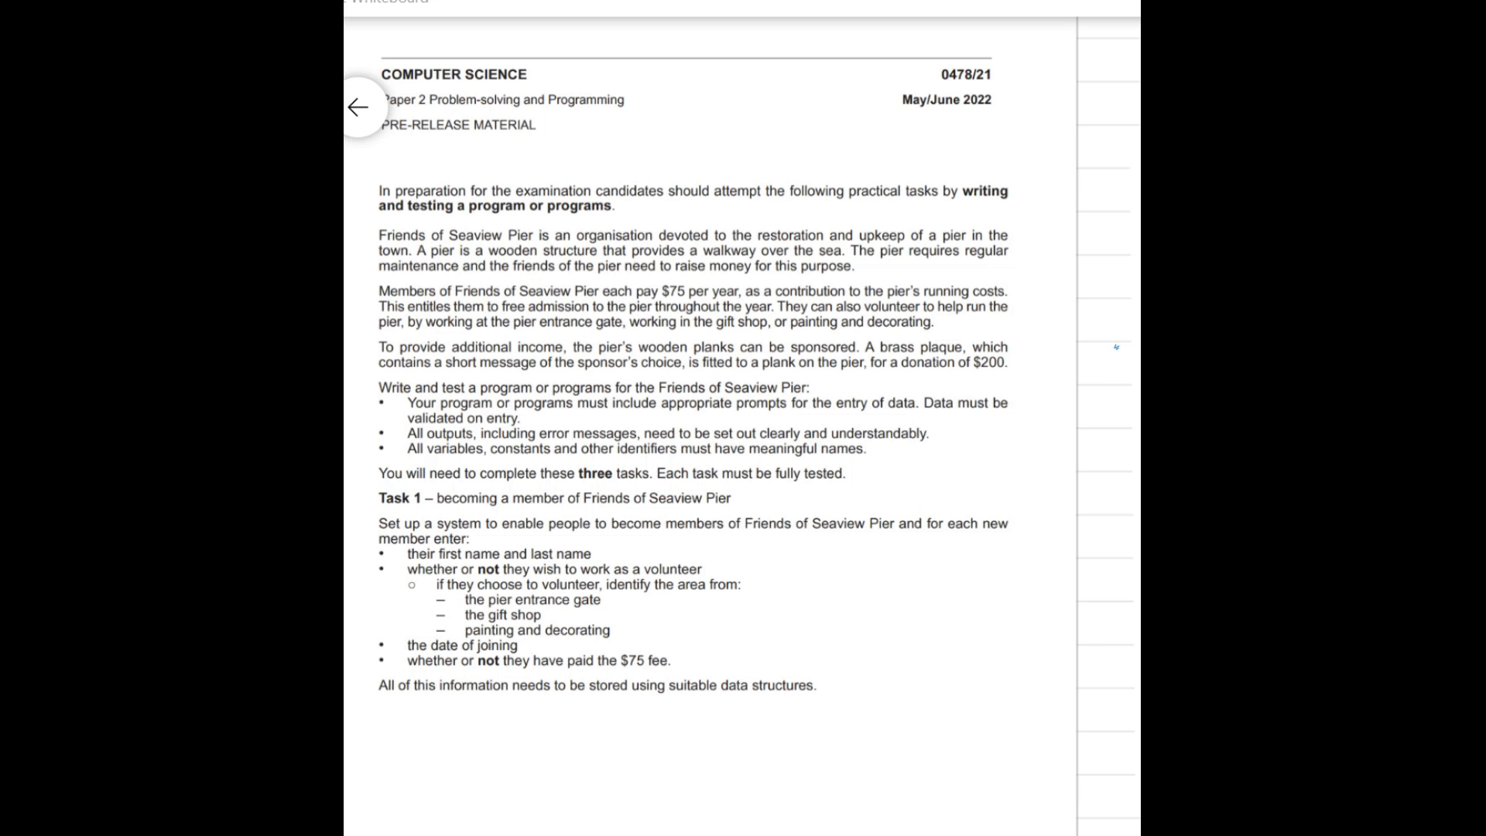
pyautogui.moveTo(966, 93)
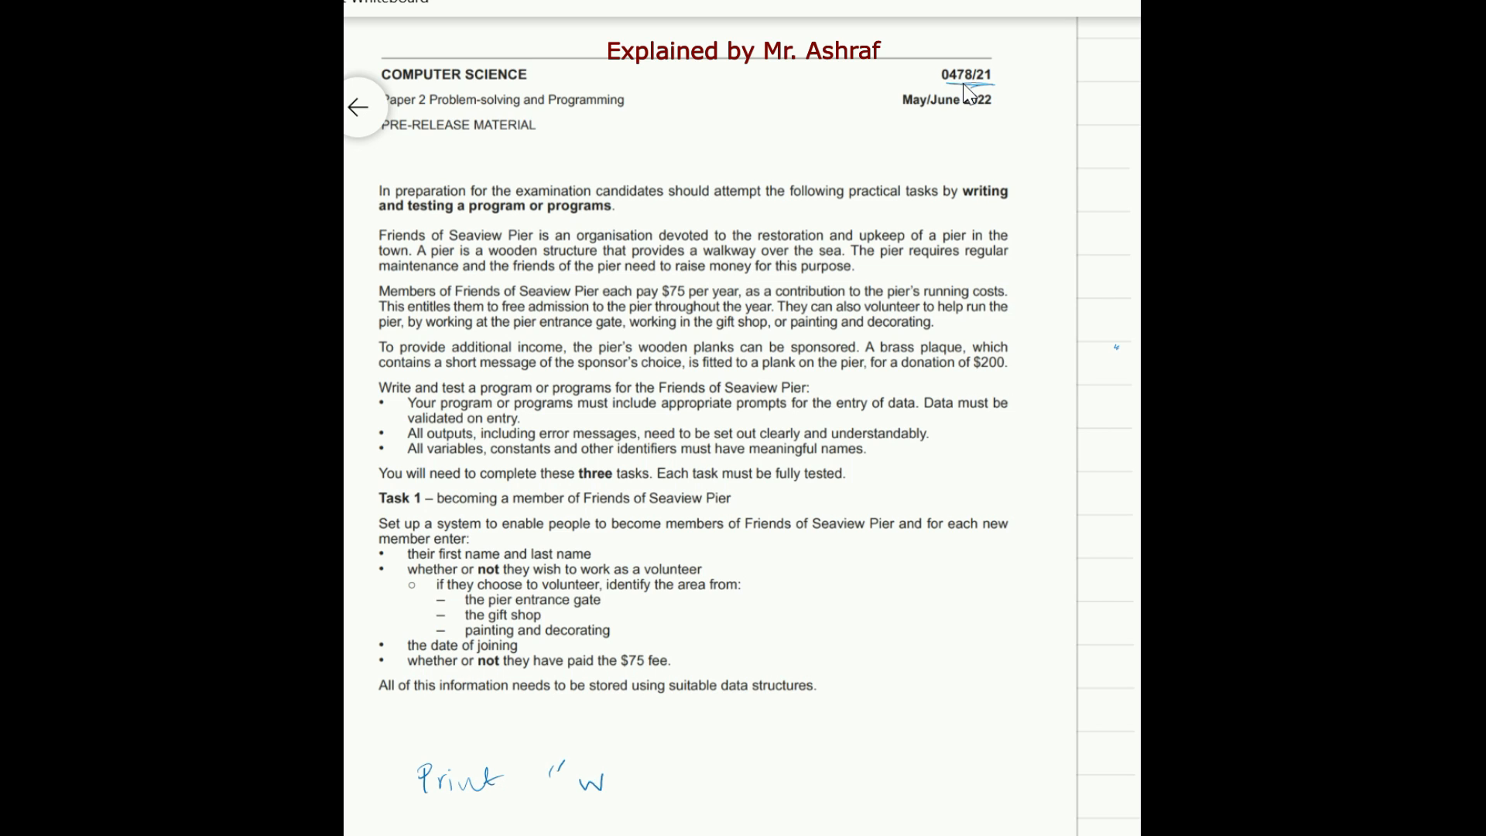
# - Handwrite "what is your" to complete the Print "what is your name" prompt line
pyautogui.write('what is')
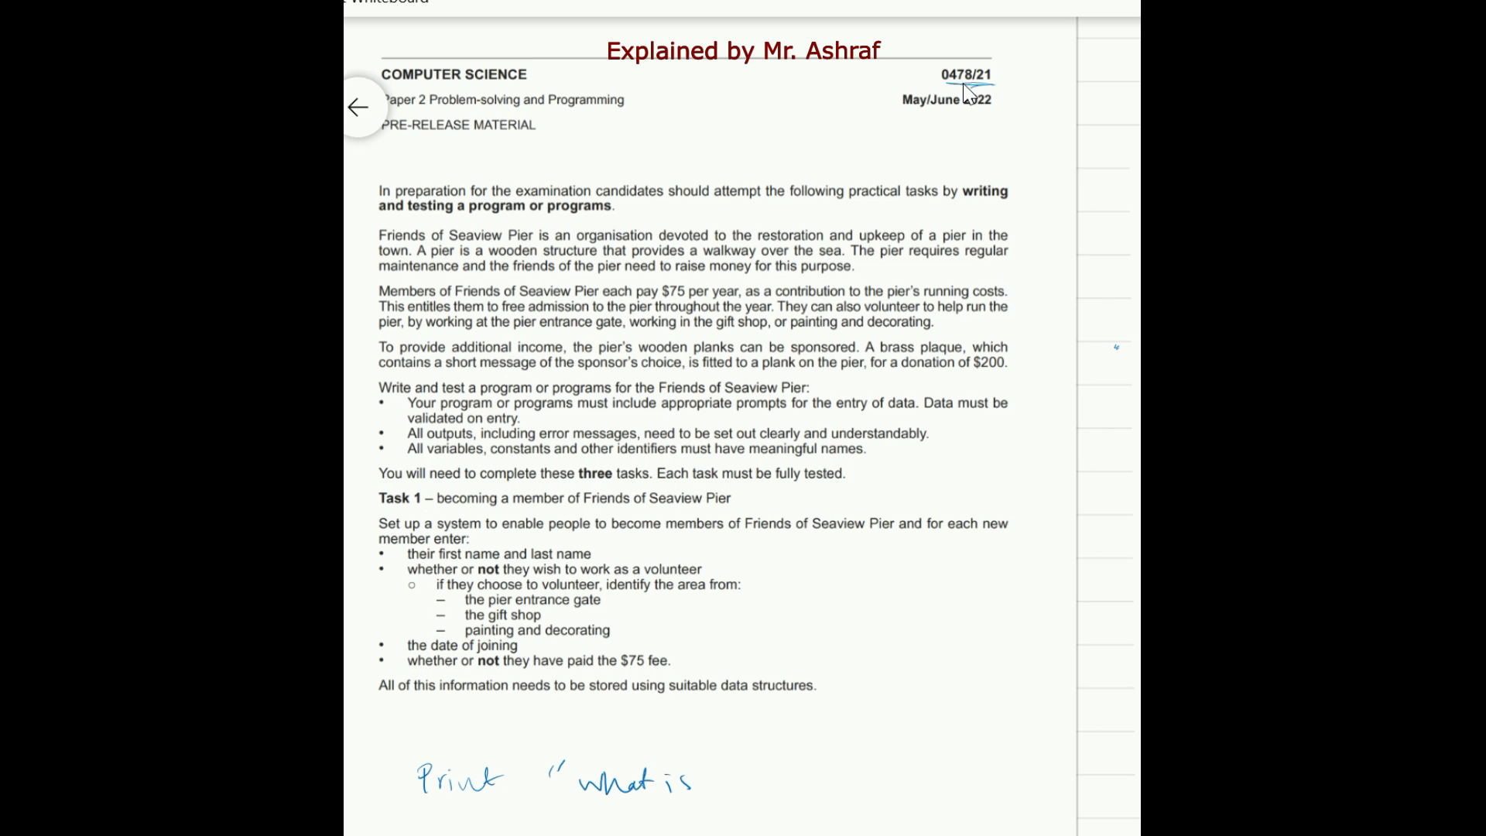
pyautogui.write('your name "')
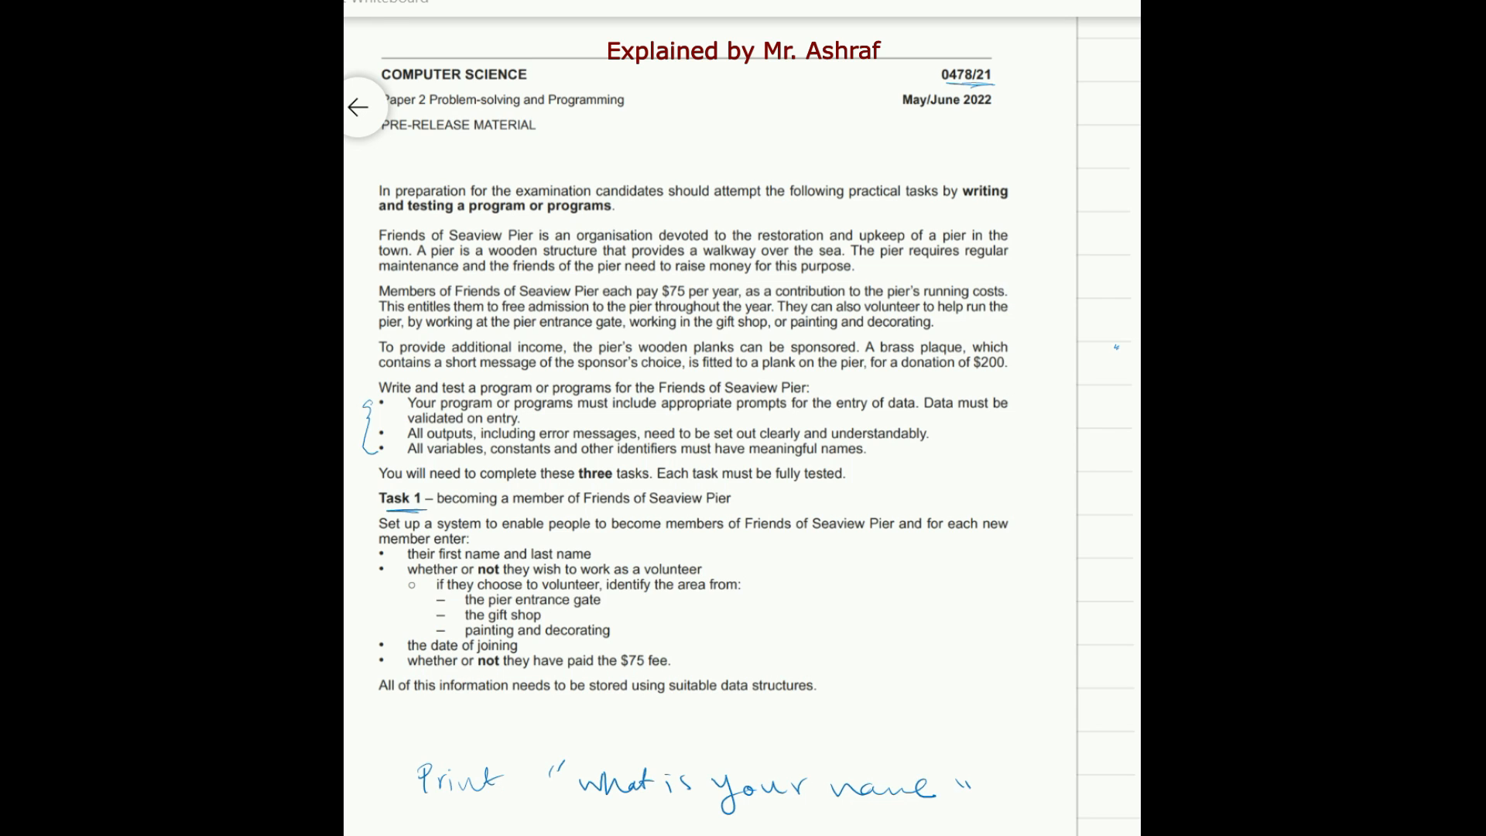
pyautogui.moveTo(856, 550)
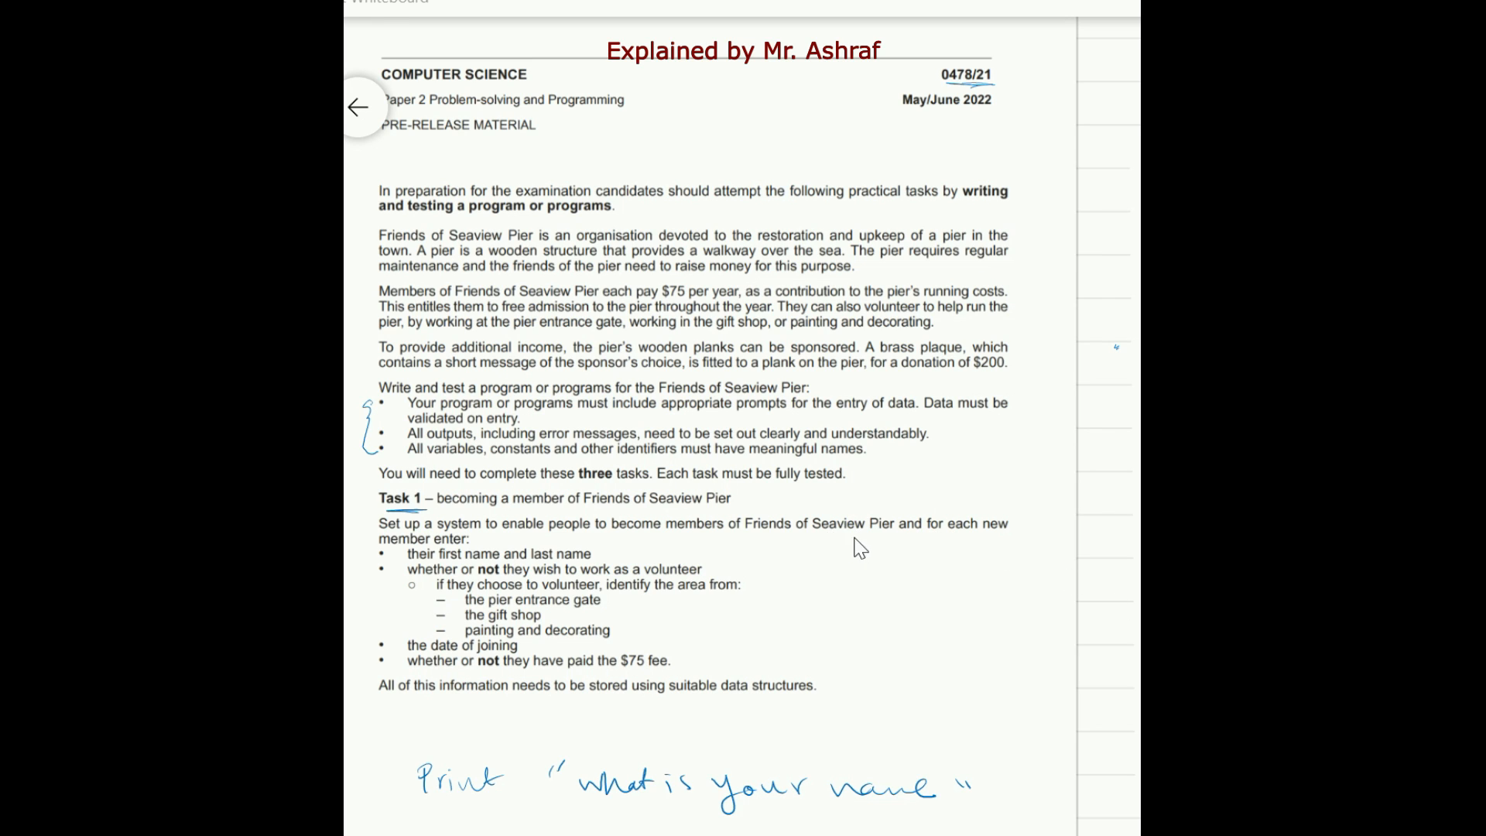
pyautogui.moveTo(977, 543)
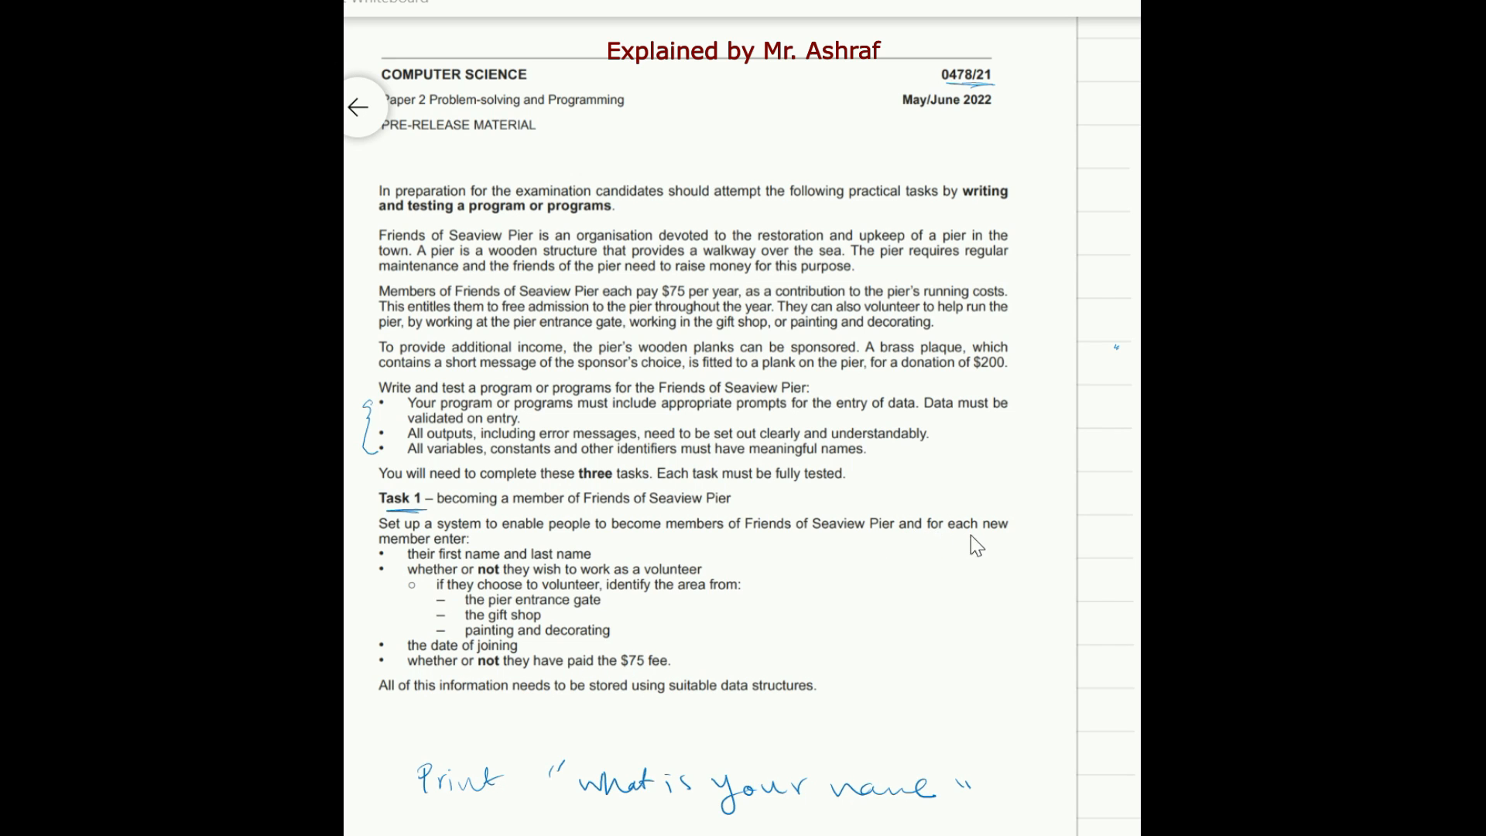
pyautogui.moveTo(418, 548)
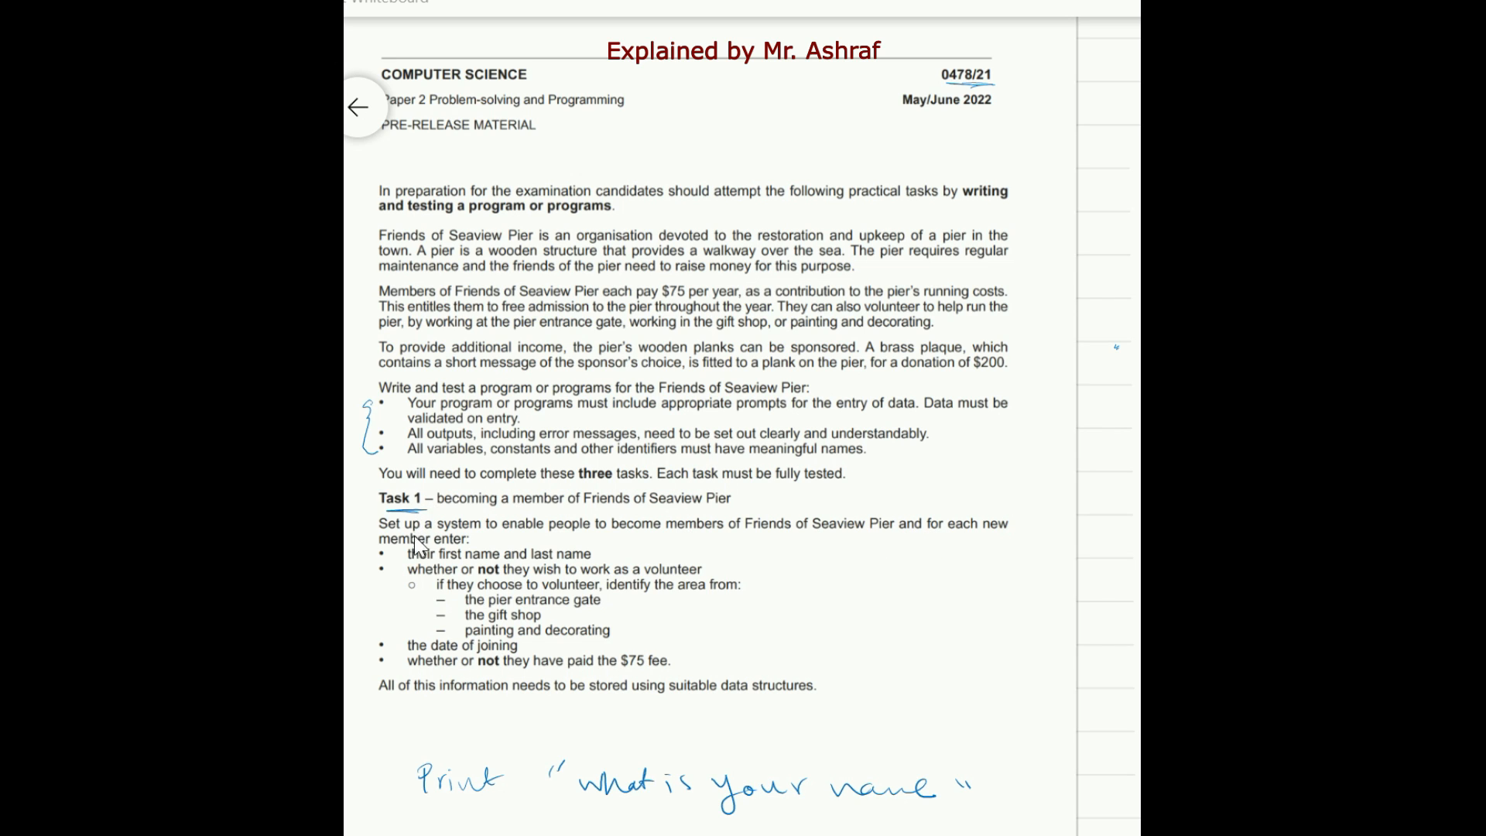
pyautogui.moveTo(598, 565)
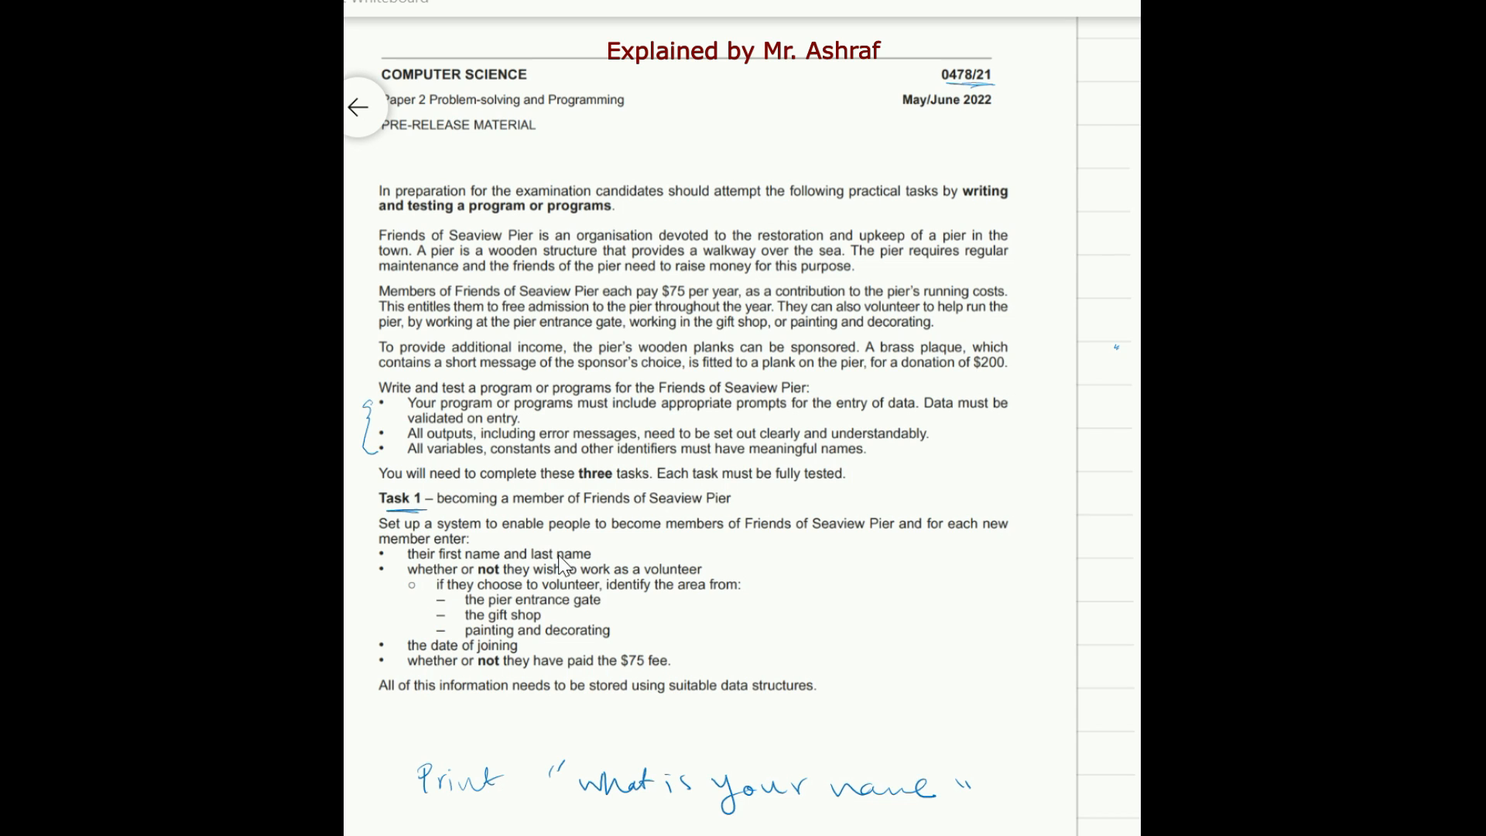
pyautogui.moveTo(576, 564)
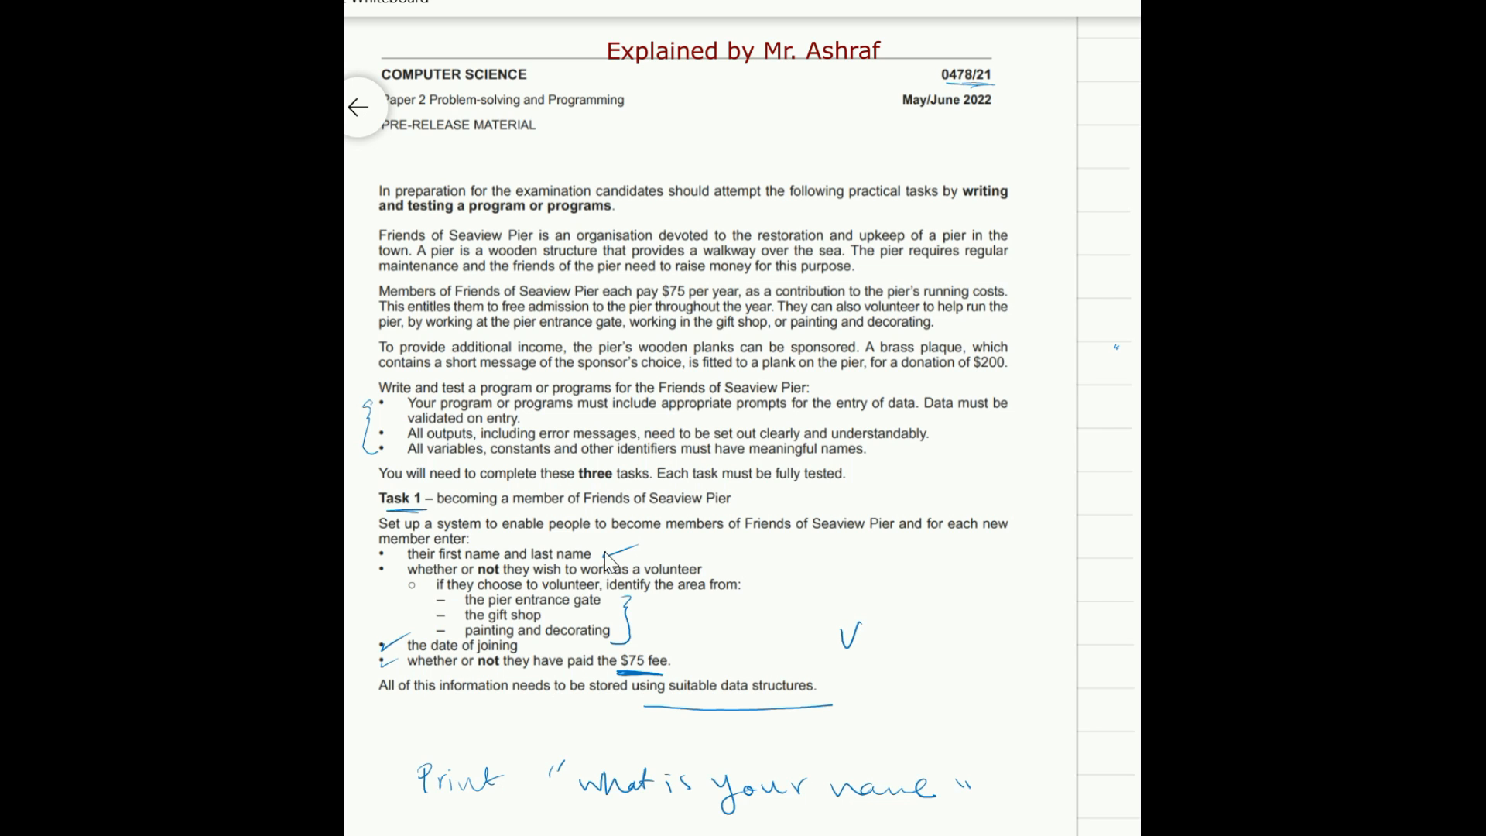
# - Begin writing the 'Variables' heading for the Task 1 declarations list
pyautogui.write('Variables & Arrays Declarations')
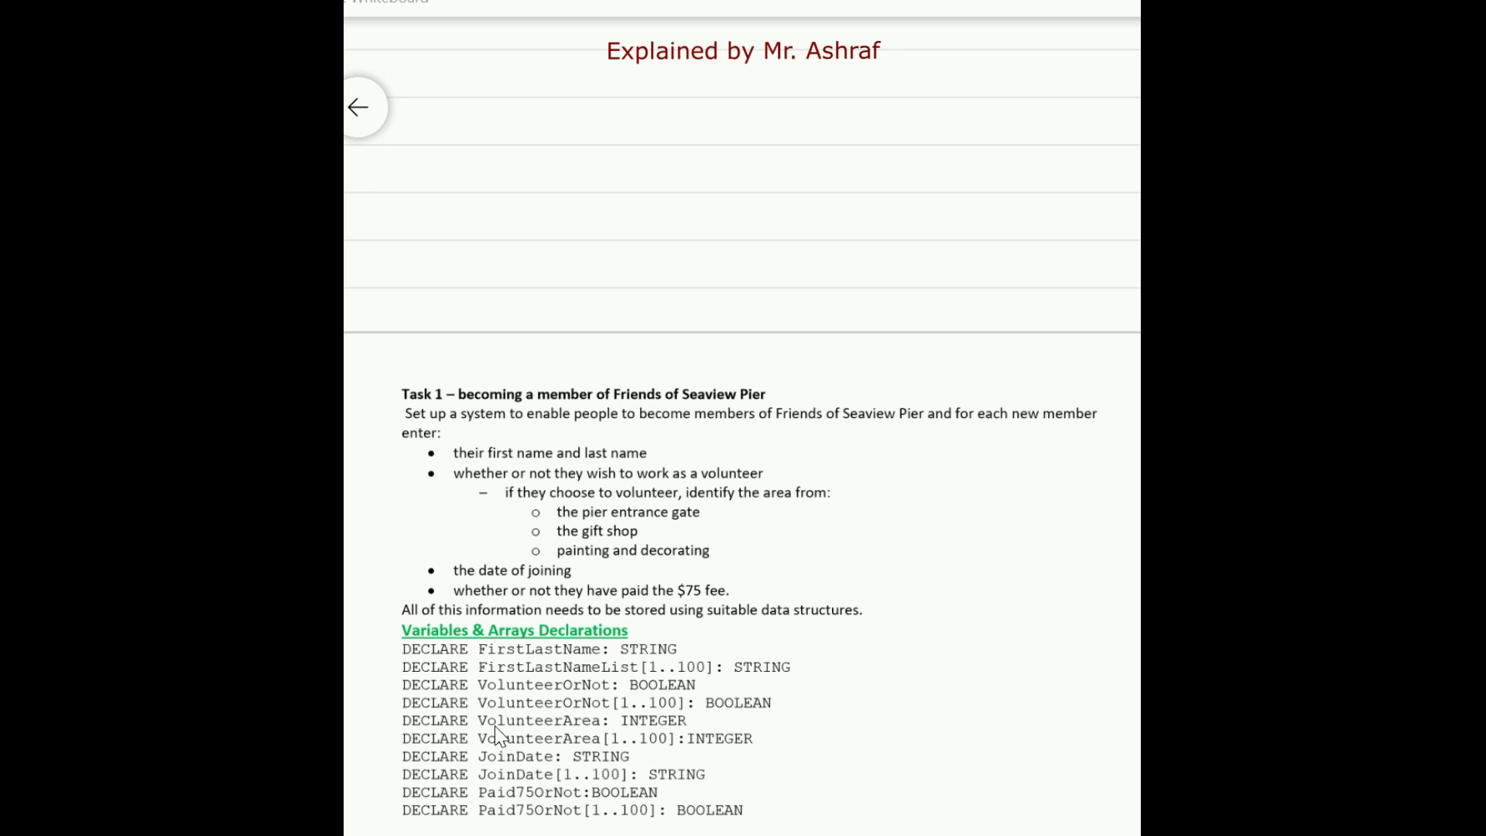
pyautogui.moveTo(560, 661)
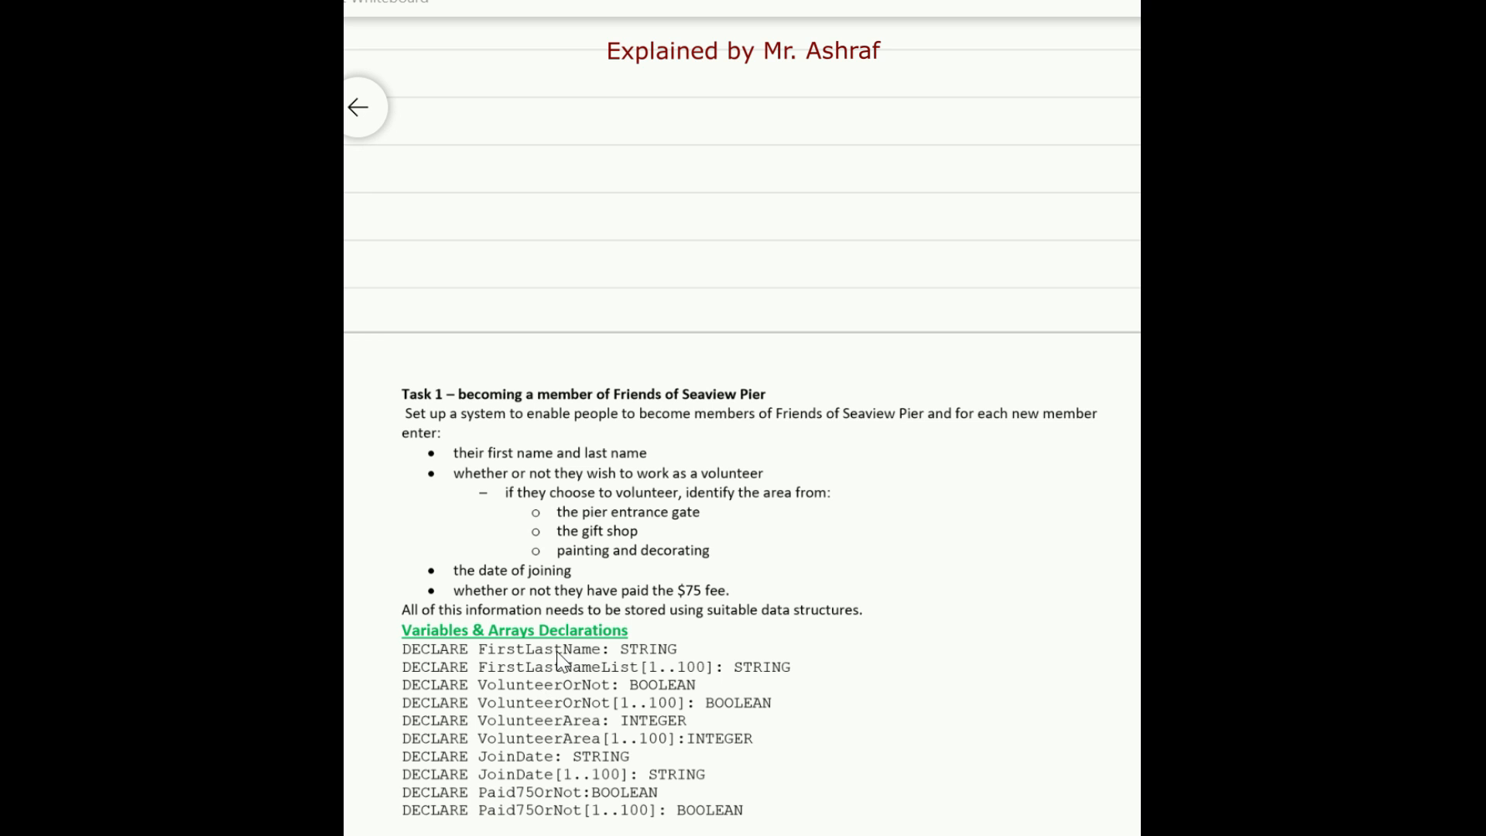
# - Scroll down to the page with the Variables & Arrays Declarations and FOR loop
pyautogui.scroll(-3)
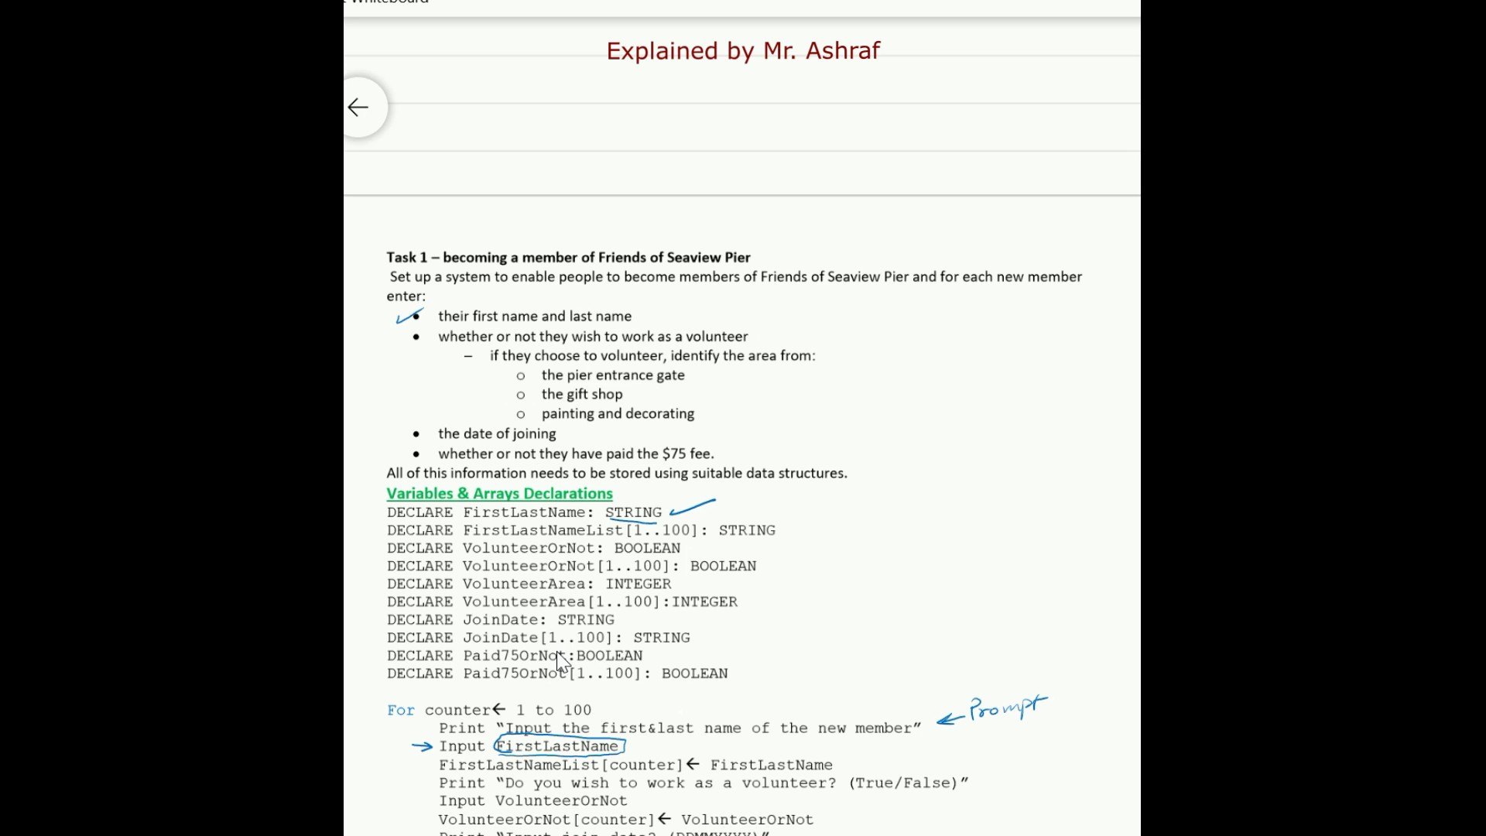
# - Write a 'Data' label beside the STRING declaration for the name item
pyautogui.write('Dat')
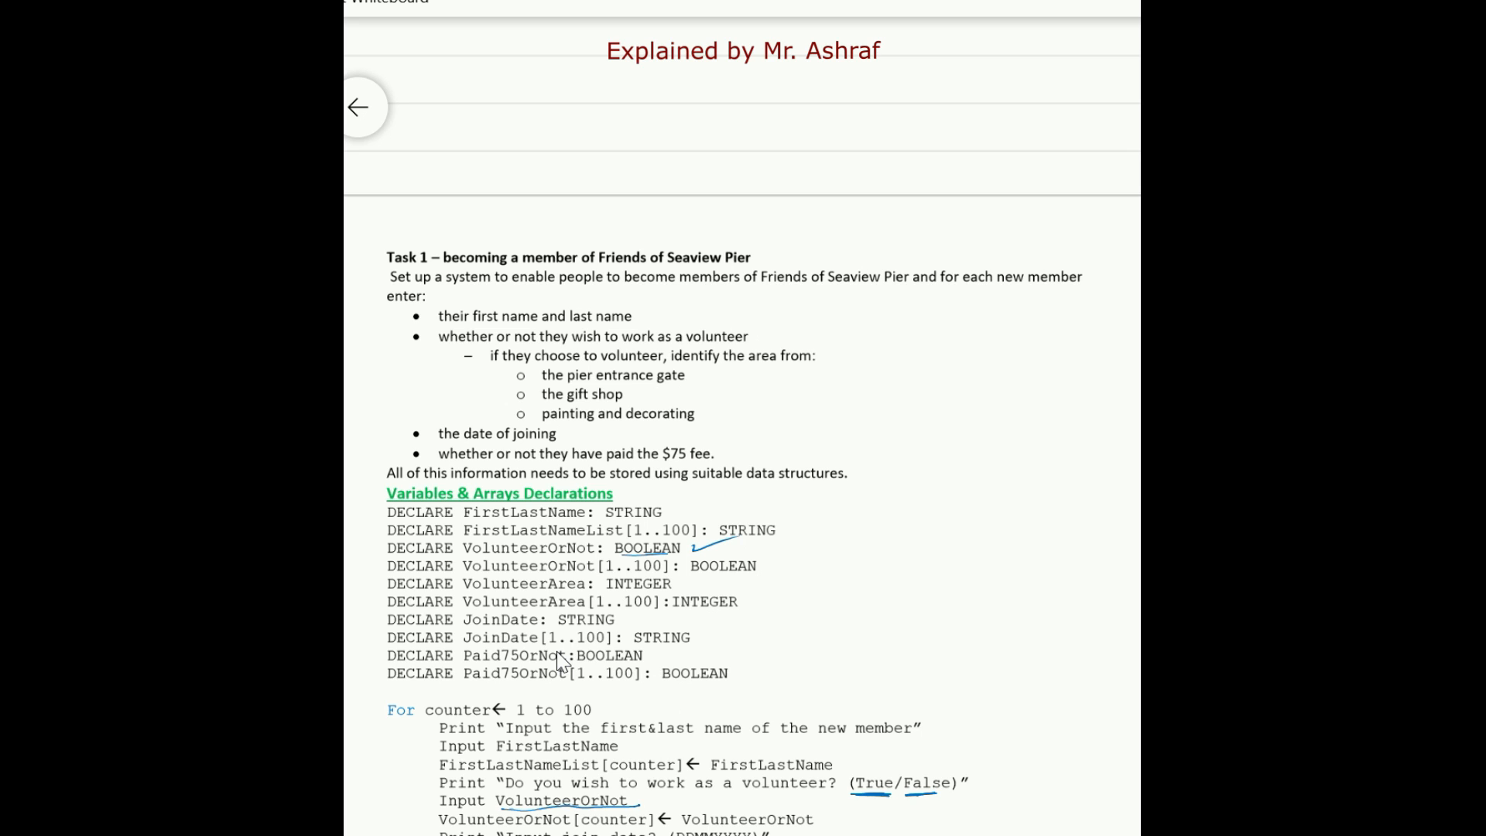
# - Underline the $75 fee and JoinDate lines, then scroll down to the IF VolunteerOrNot block
pyautogui.click(858, 537)
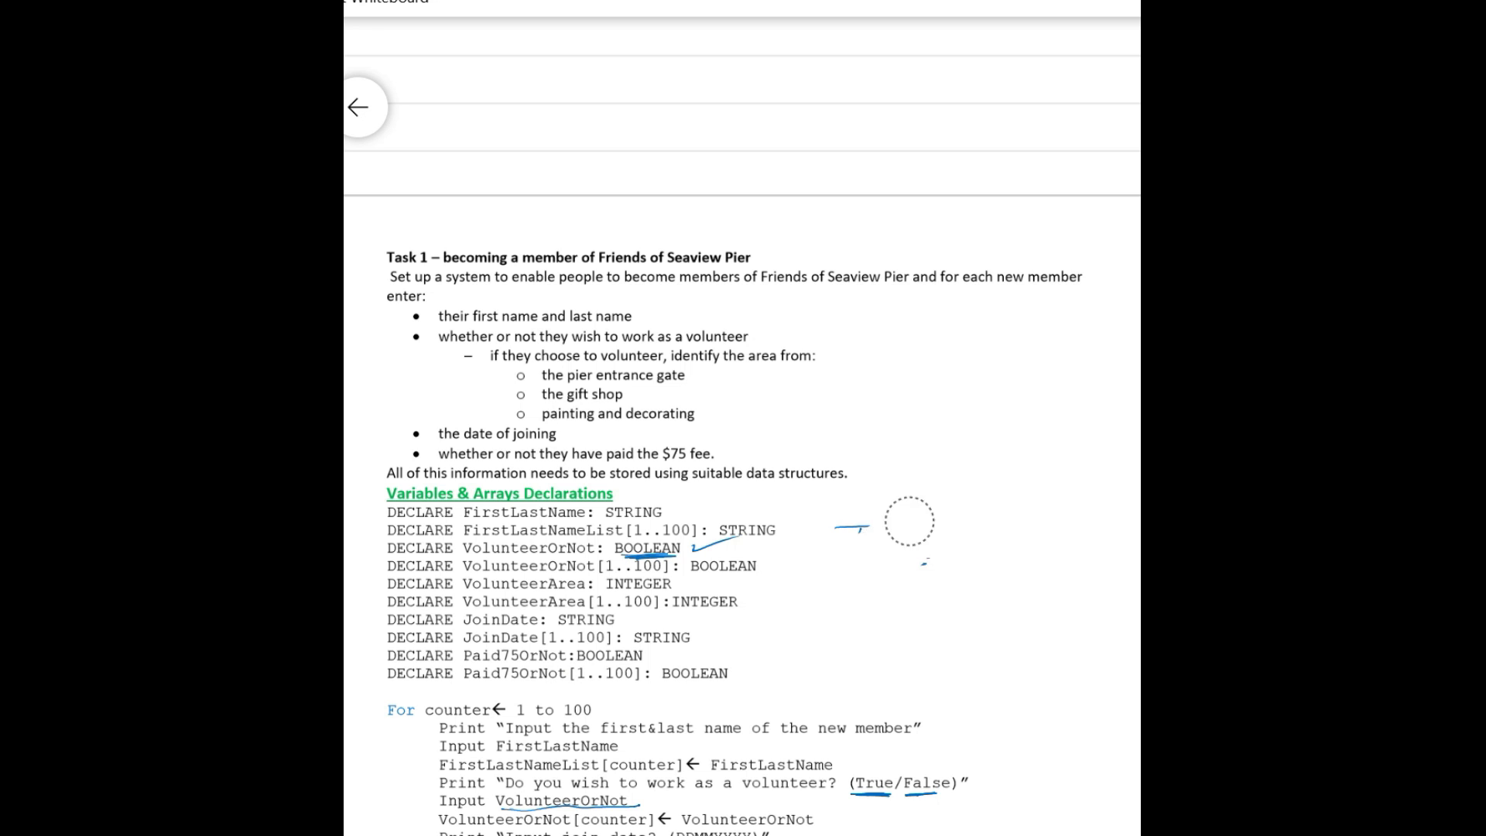
pyautogui.scroll(-3)
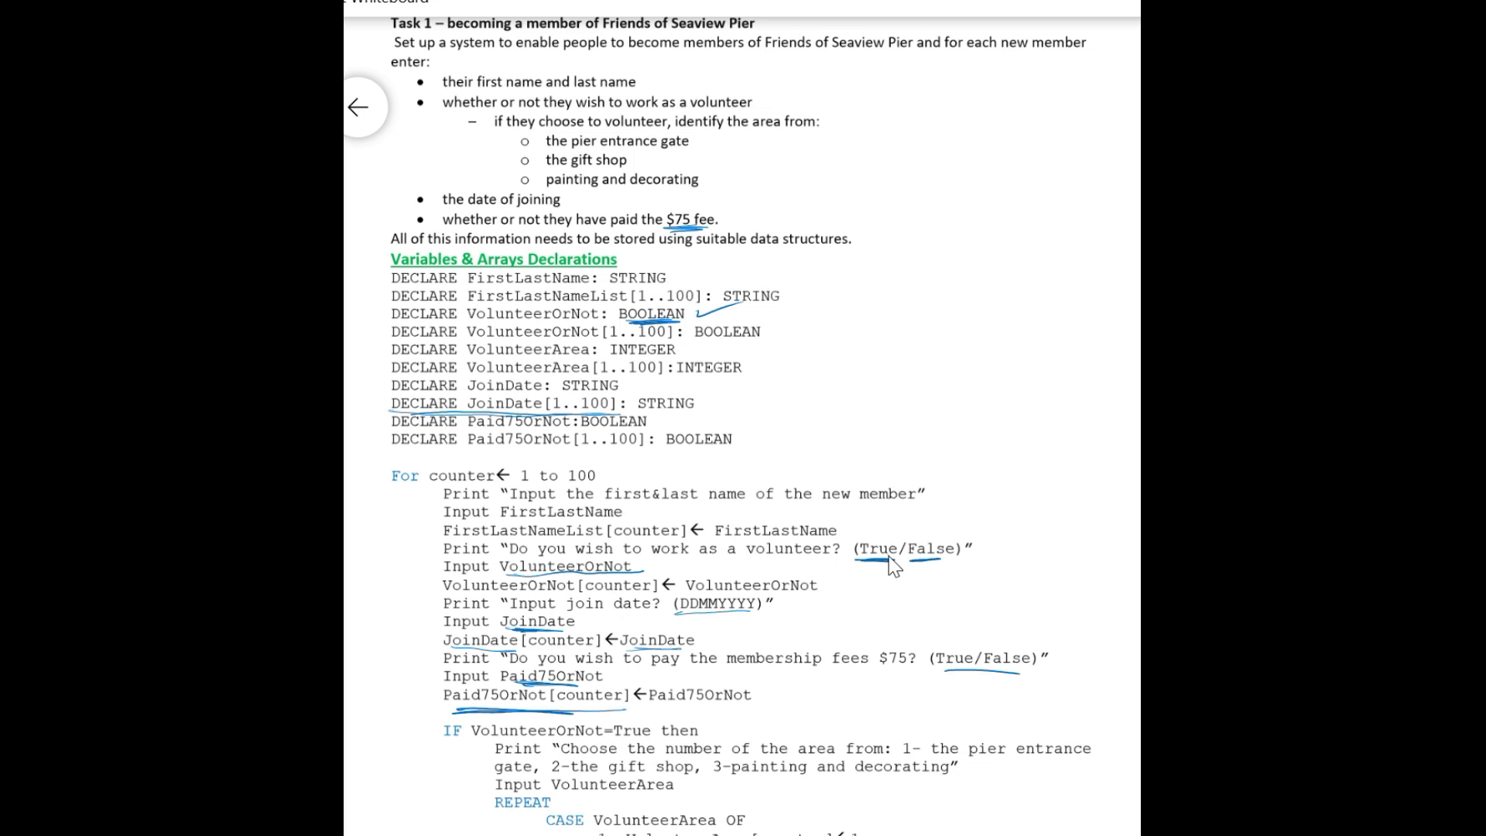
# - Scroll down through the IF block to the three volunteer area options and NEXT
pyautogui.scroll(-3)
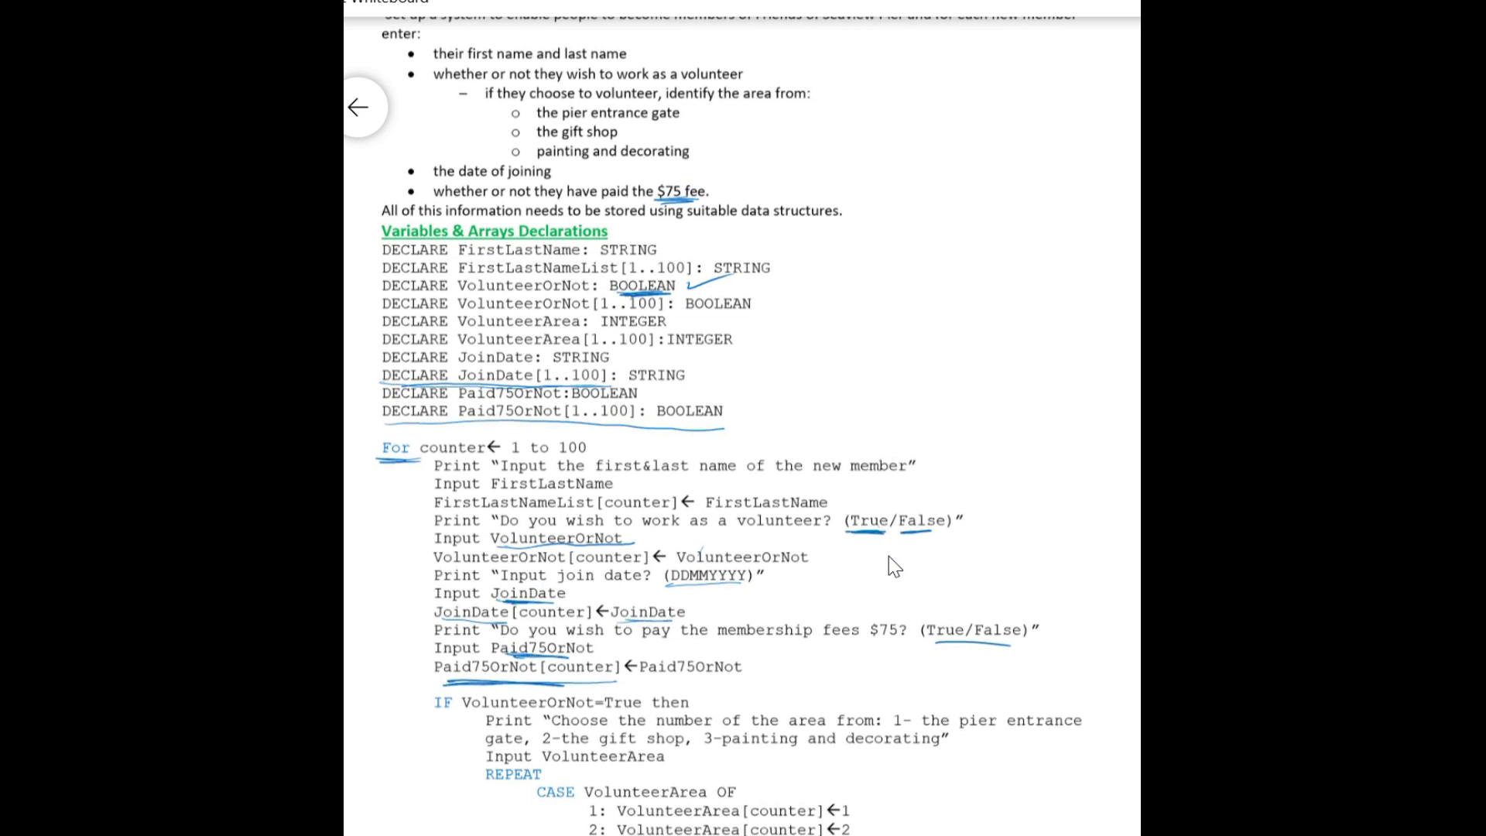
pyautogui.scroll(-3)
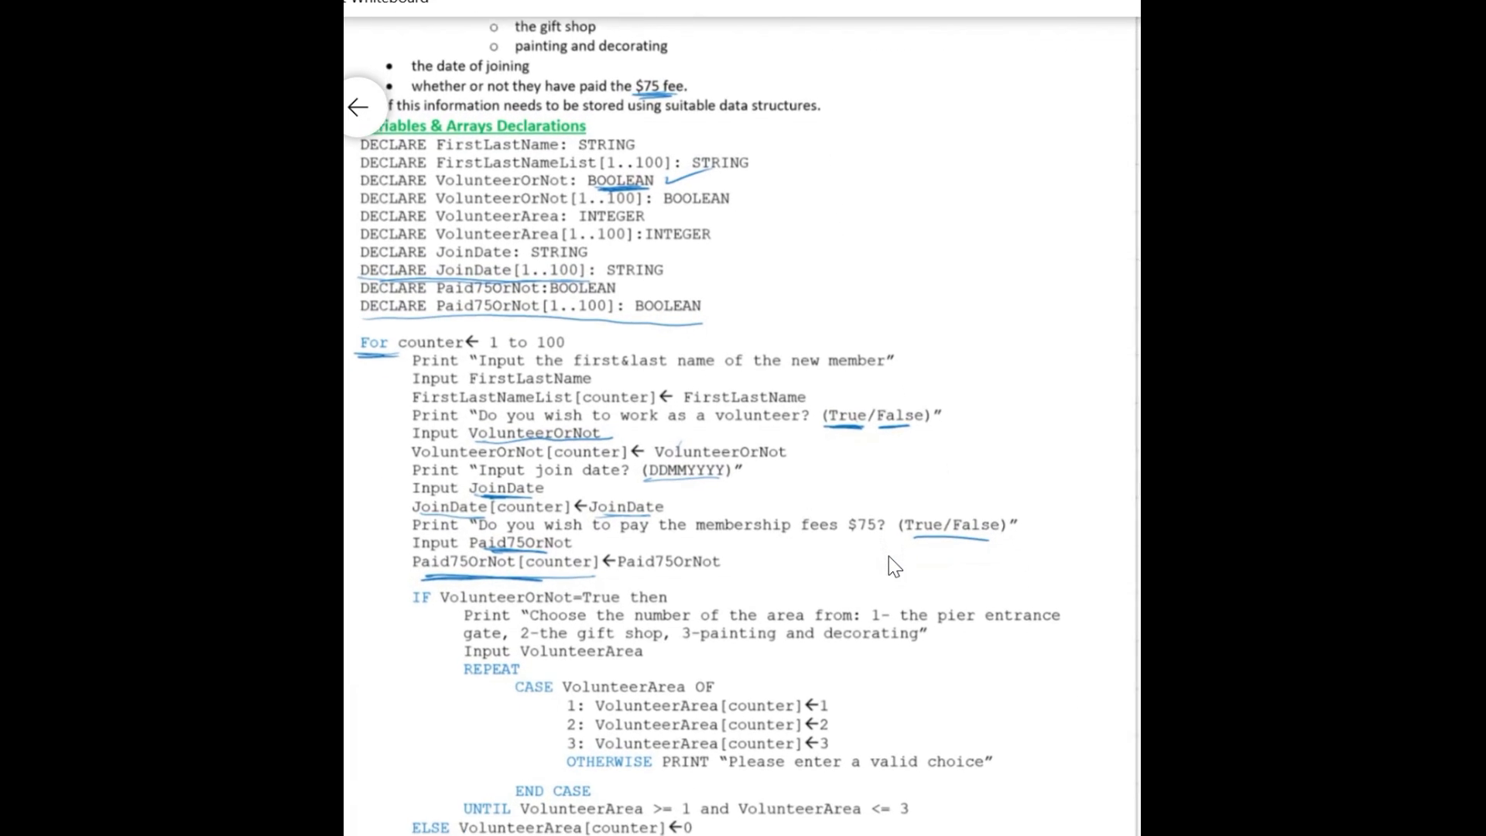
pyautogui.scroll(-3)
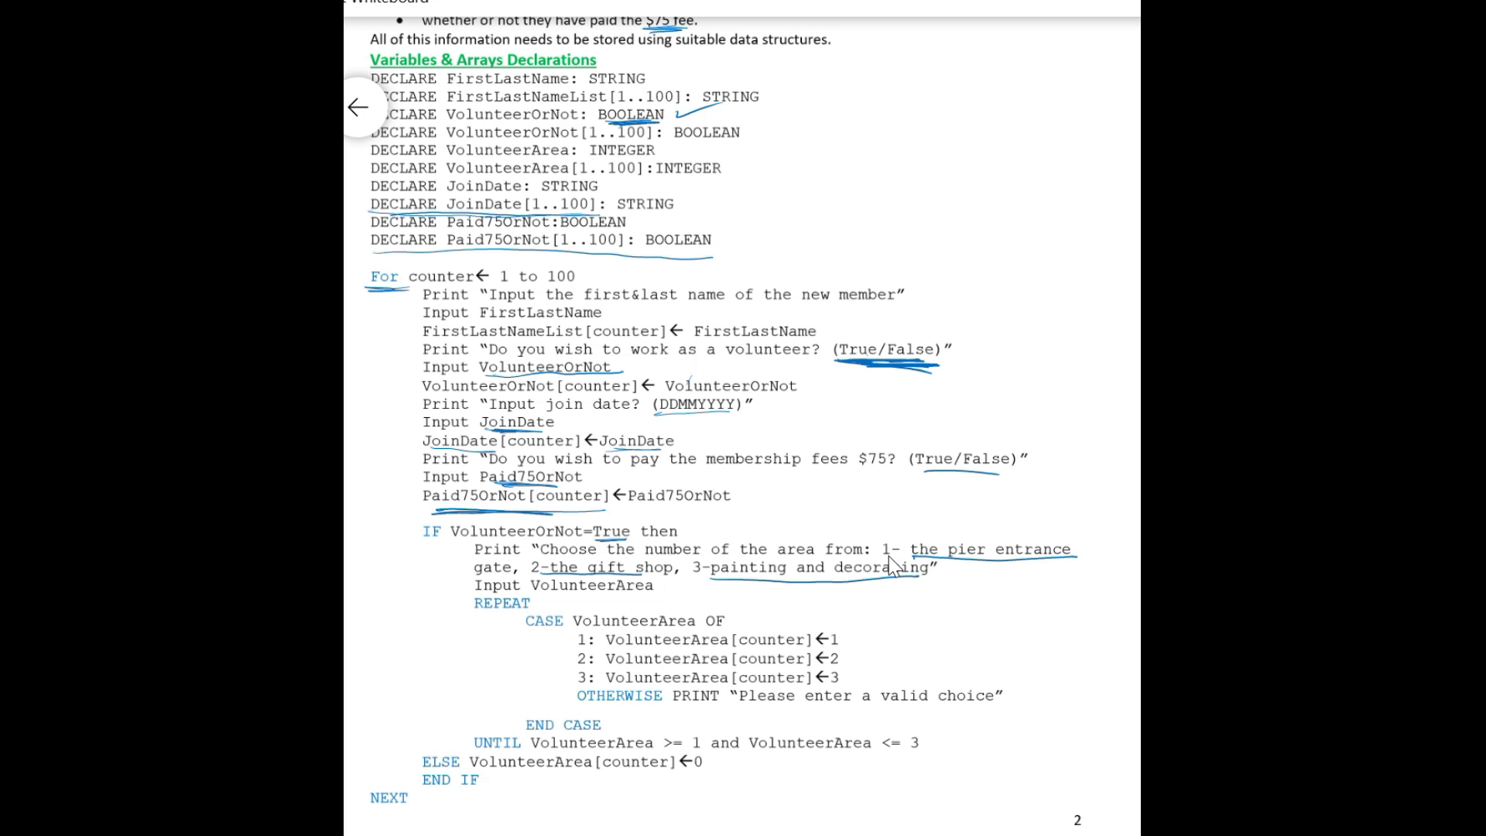
# - Scroll back up to the VolunteerArea INTEGER array declaration at the top
pyautogui.scroll(3)
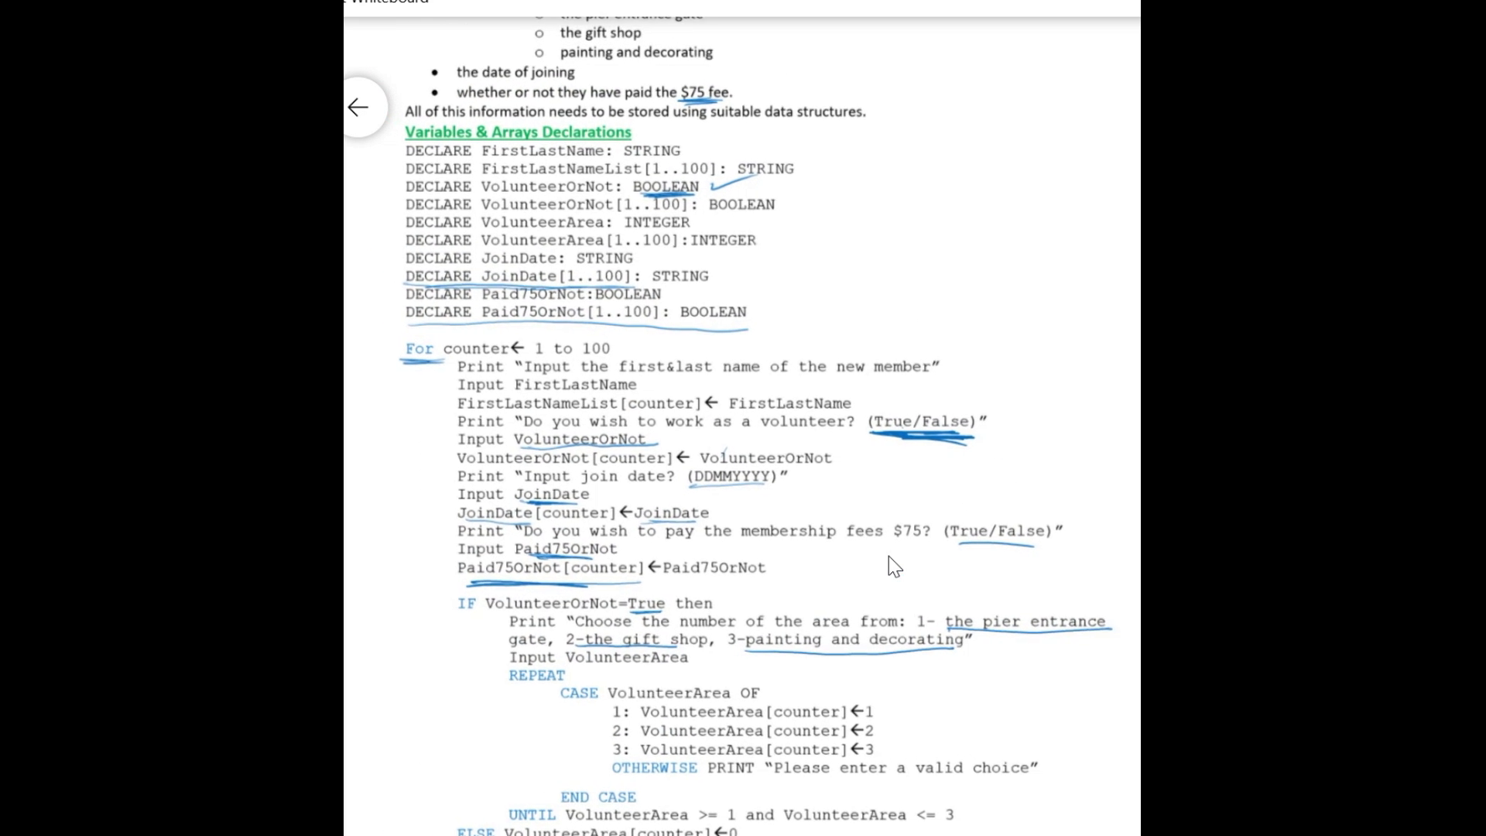
pyautogui.scroll(3)
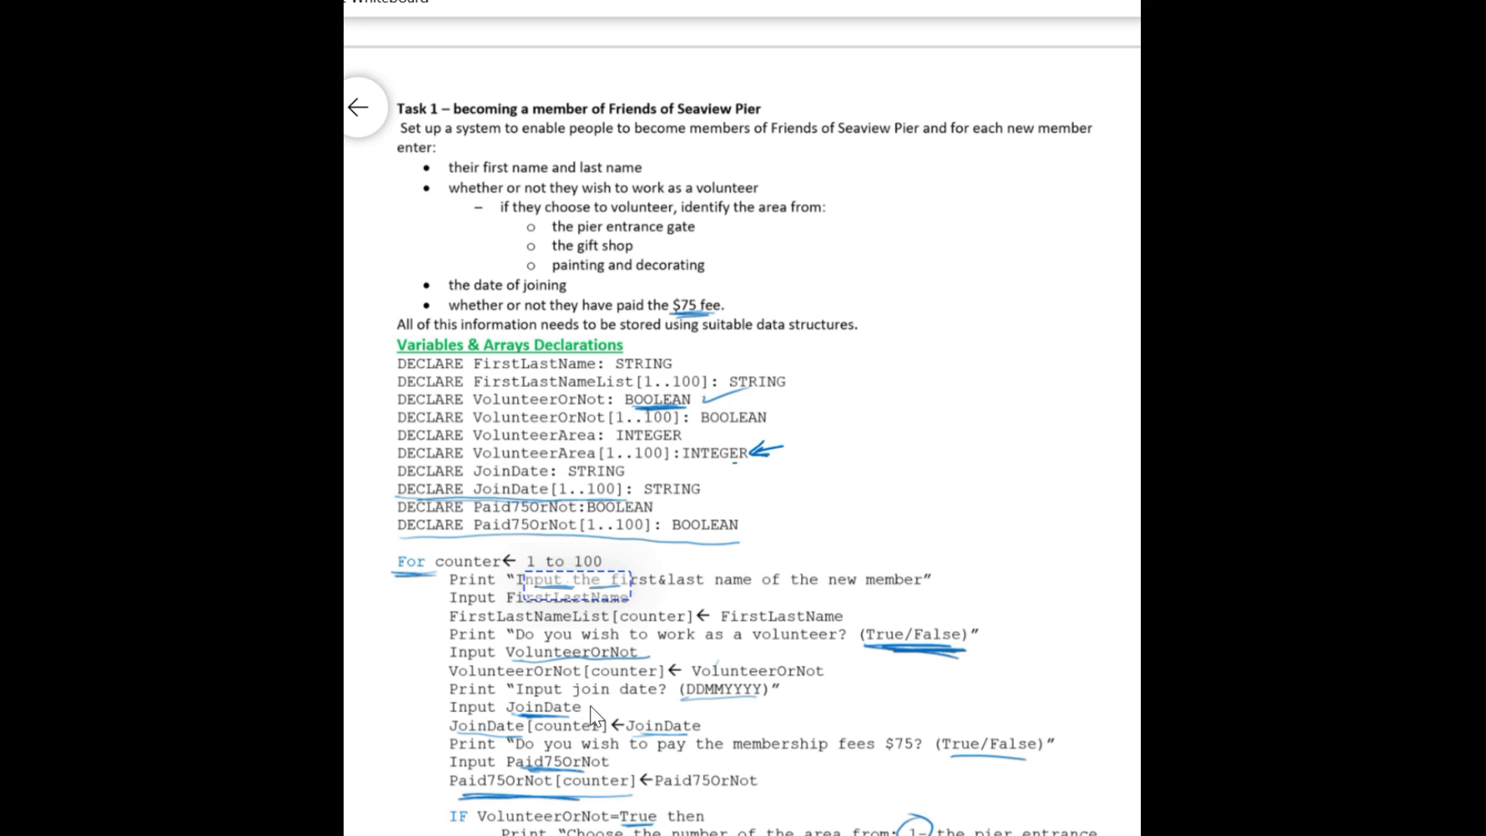
pyautogui.scroll(-3)
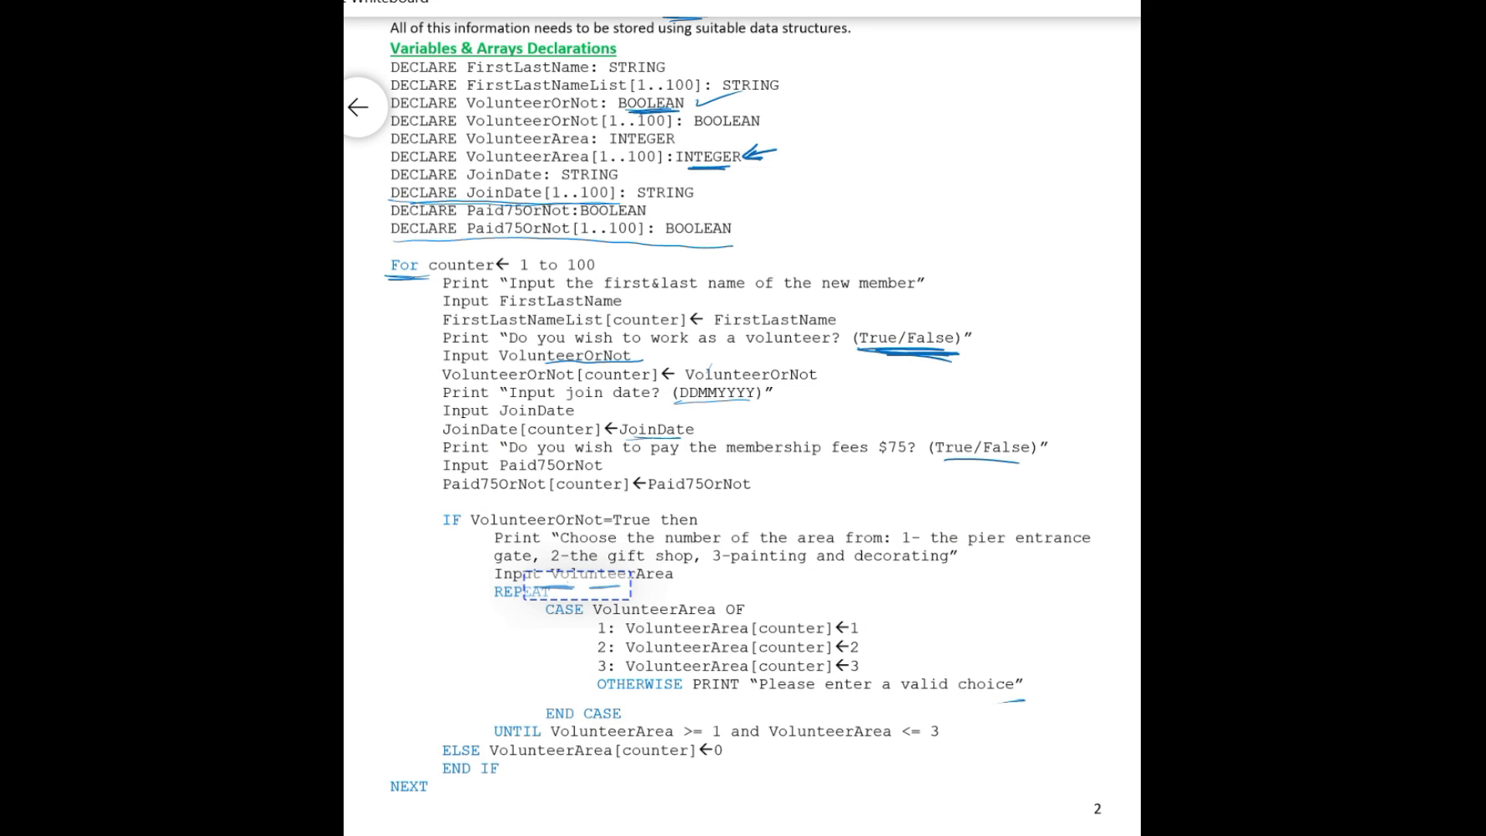
pyautogui.moveTo(593, 717)
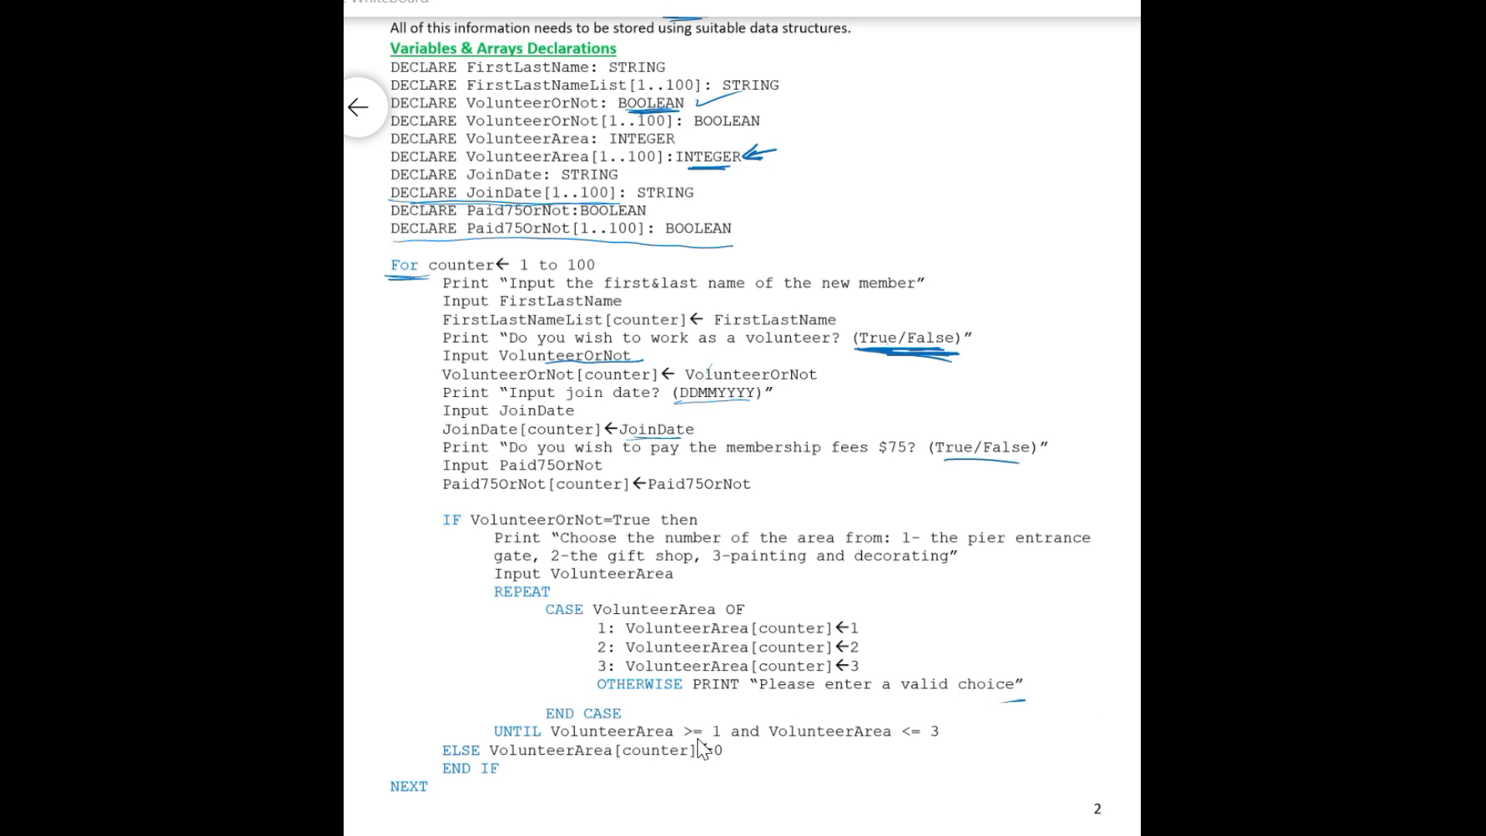
pyautogui.moveTo(692, 749)
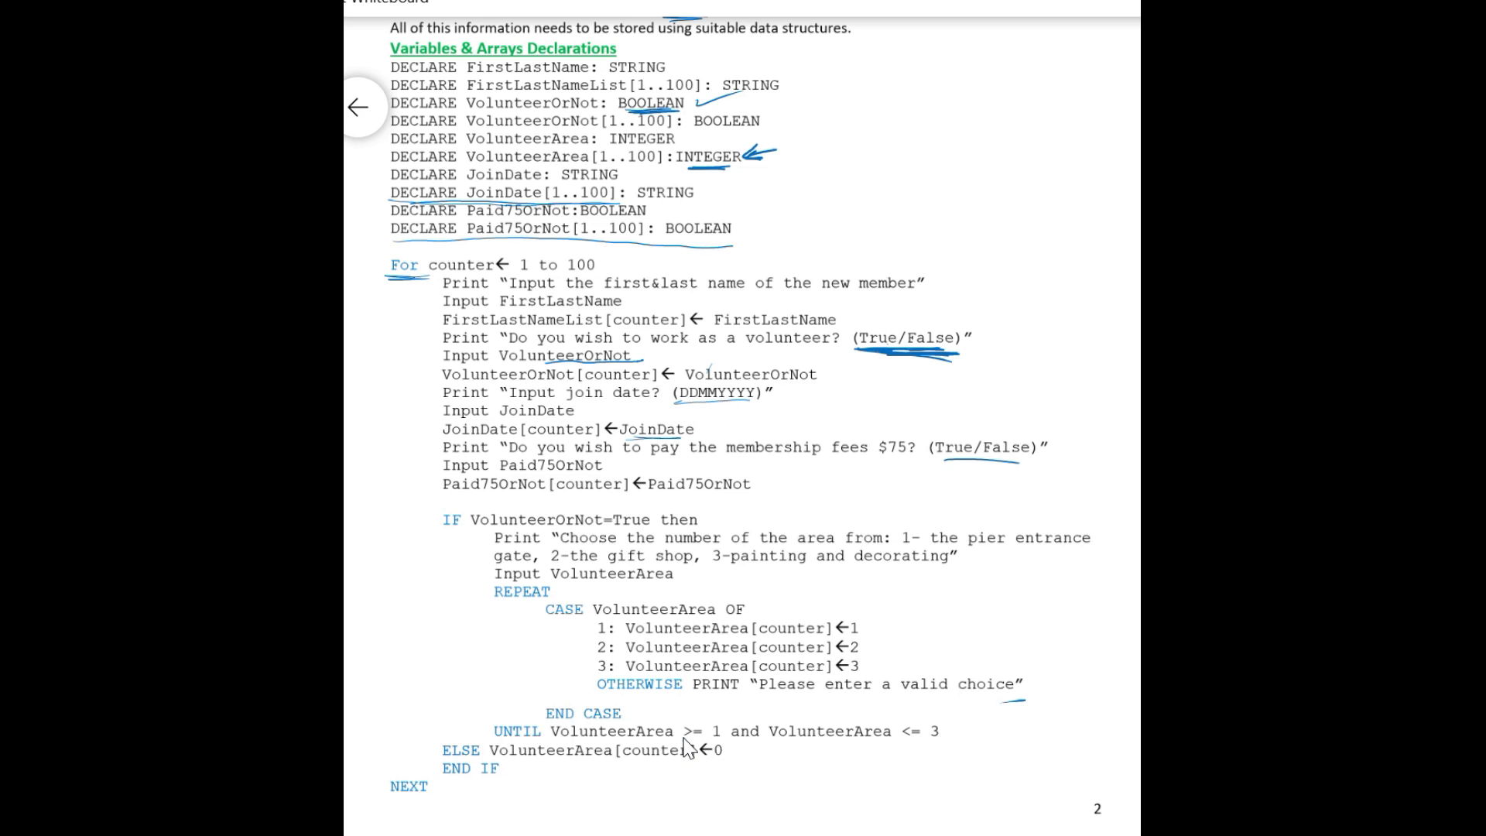